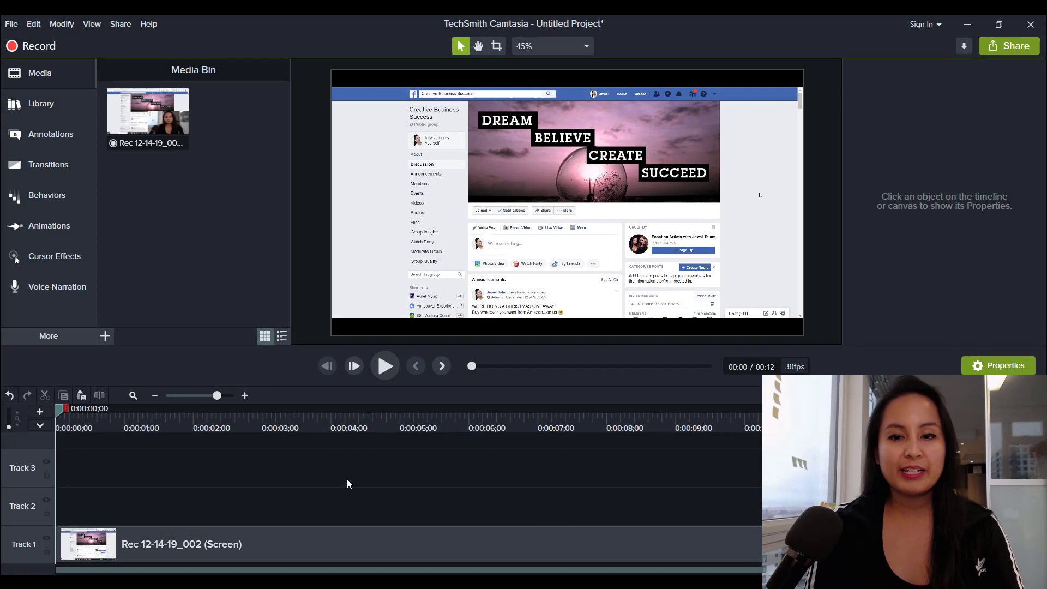
{"action": "mouse_move", "coordinate": [496, 250]}
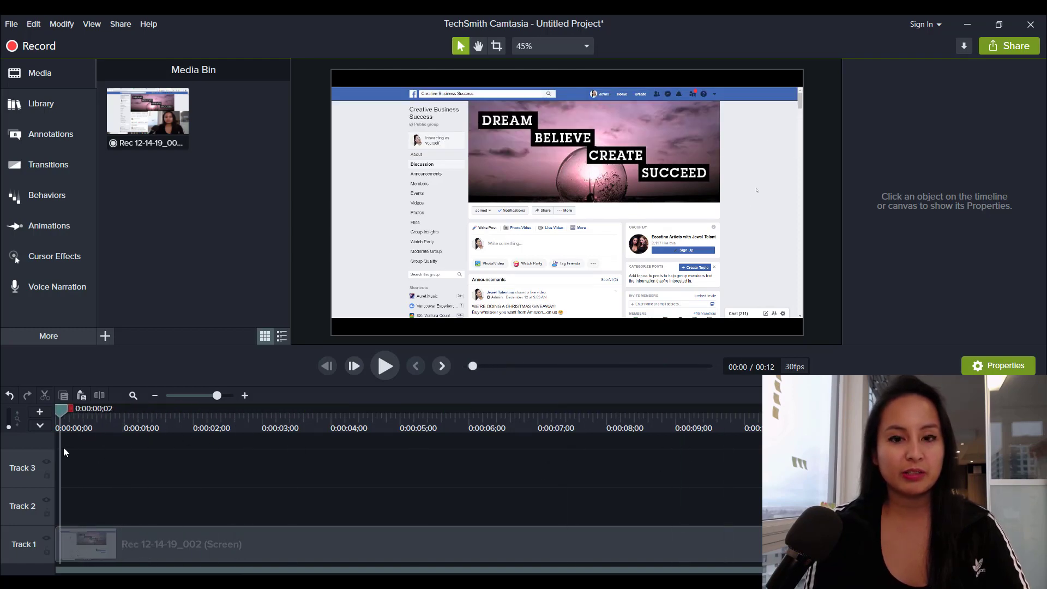
{"action": "mouse_move", "coordinate": [172, 248]}
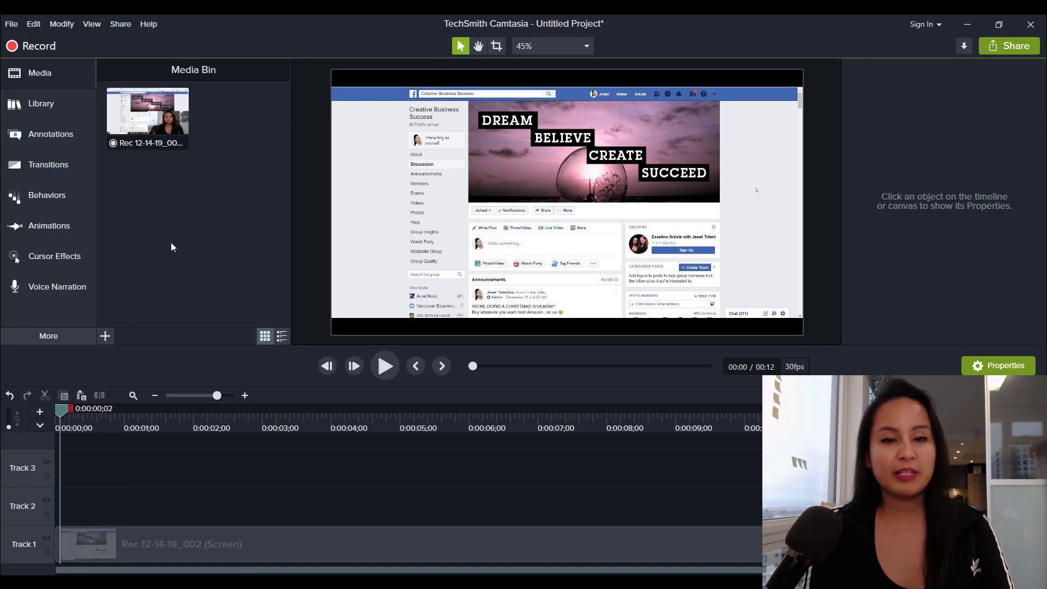
{"action": "mouse_move", "coordinate": [47, 195]}
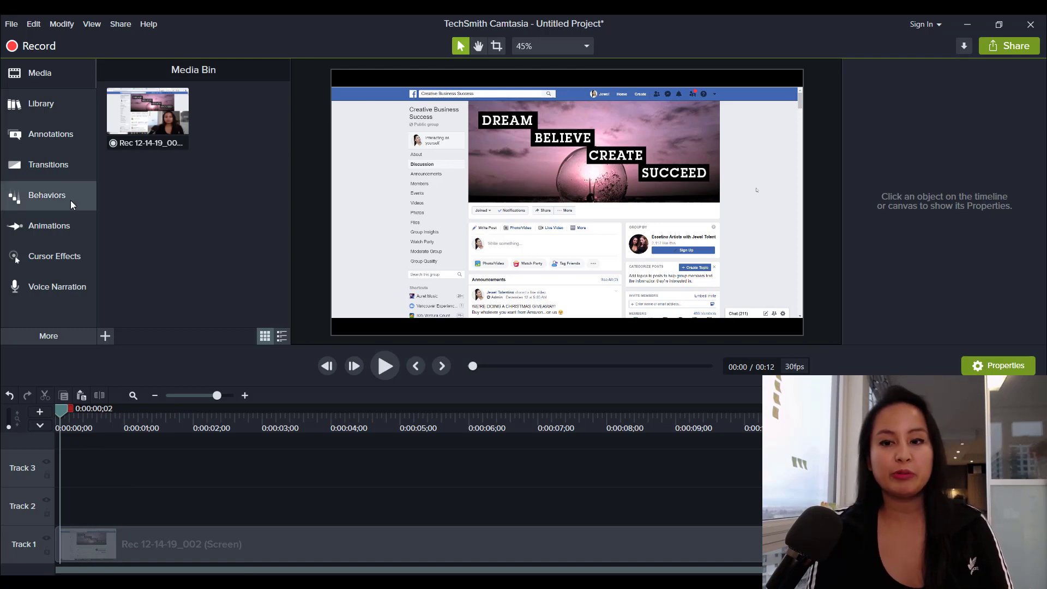
{"action": "mouse_move", "coordinate": [166, 482]}
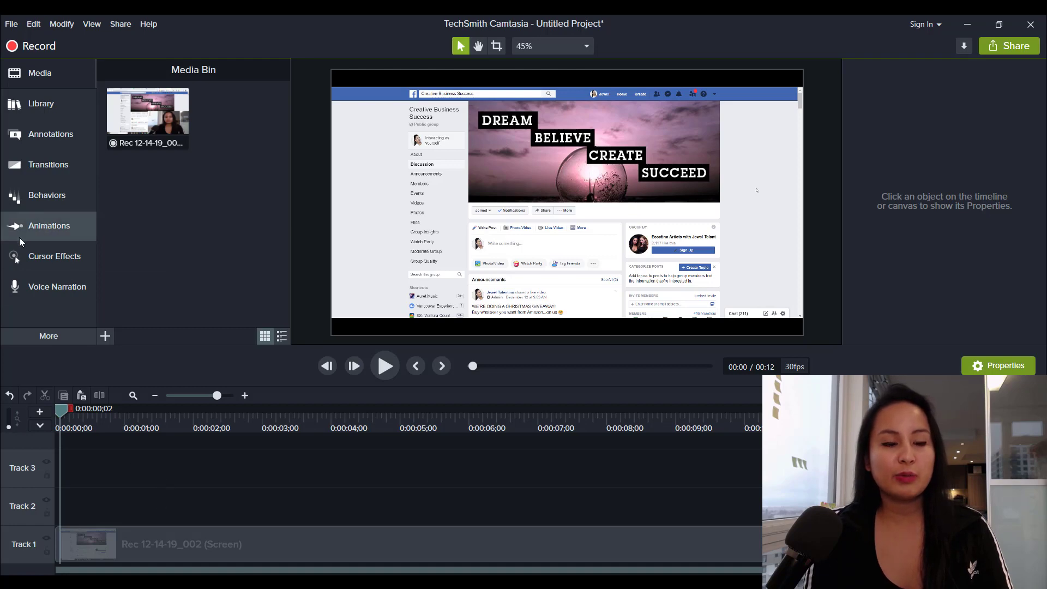
Switch to the Animations tools showing the Zoom-n-Pan frame at 100%
{"action": "left_click", "coordinate": [49, 226]}
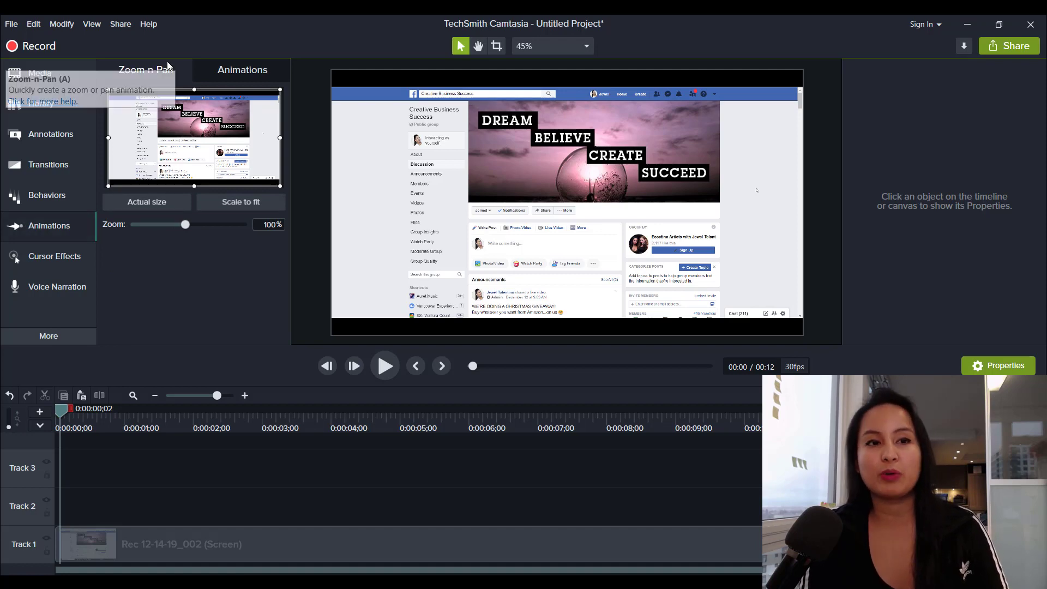
{"action": "mouse_move", "coordinate": [160, 49]}
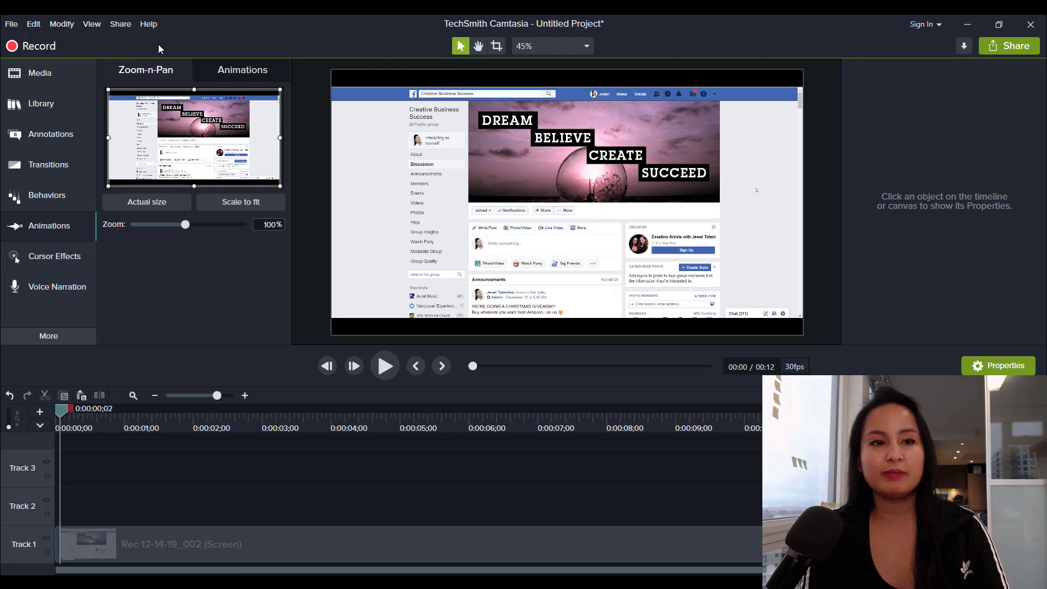
{"action": "mouse_move", "coordinate": [128, 324]}
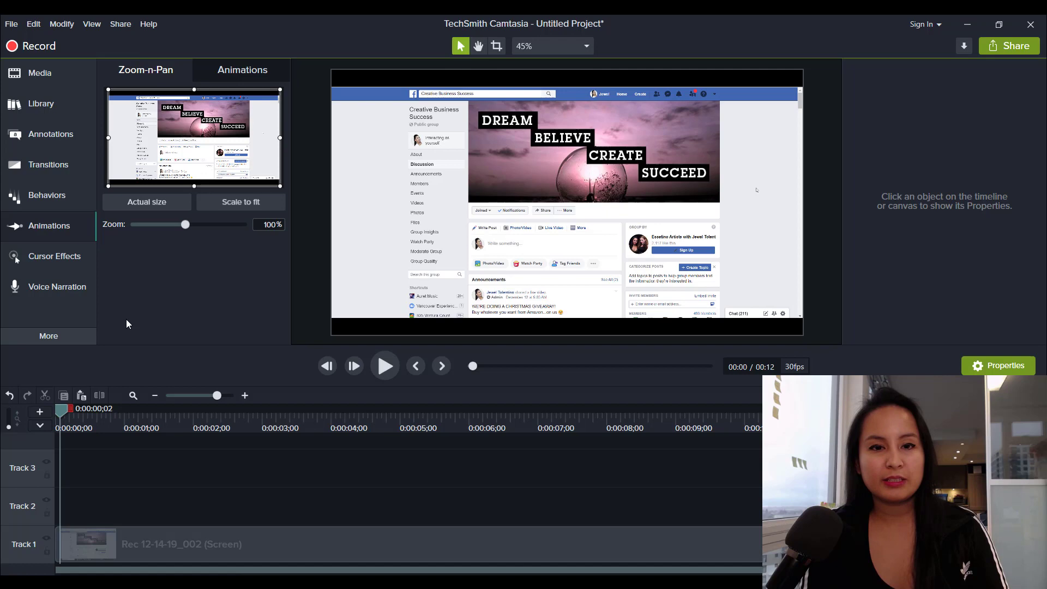
{"action": "mouse_move", "coordinate": [464, 125]}
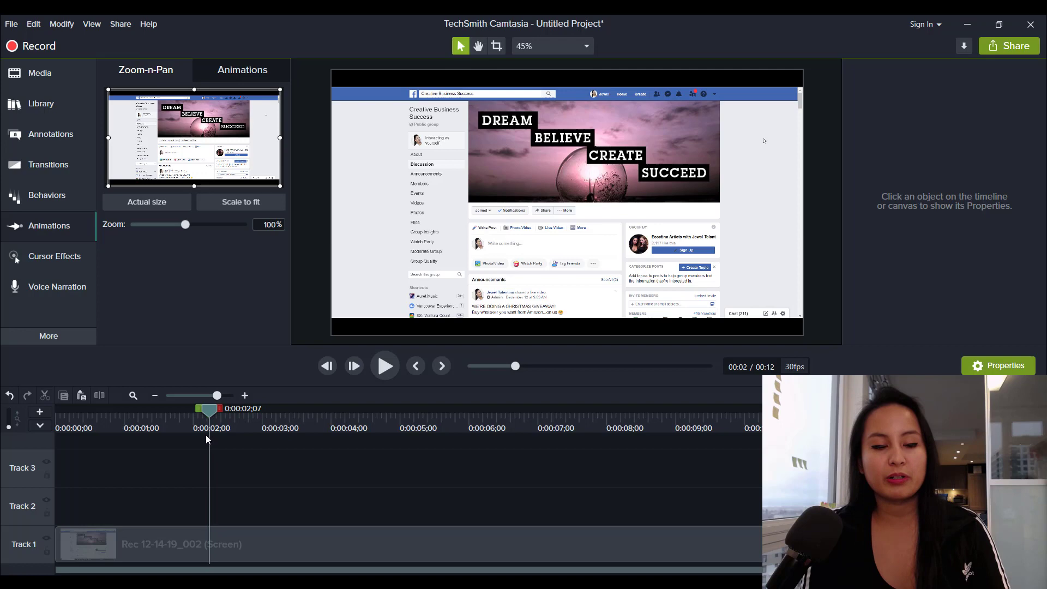
{"action": "mouse_move", "coordinate": [243, 525]}
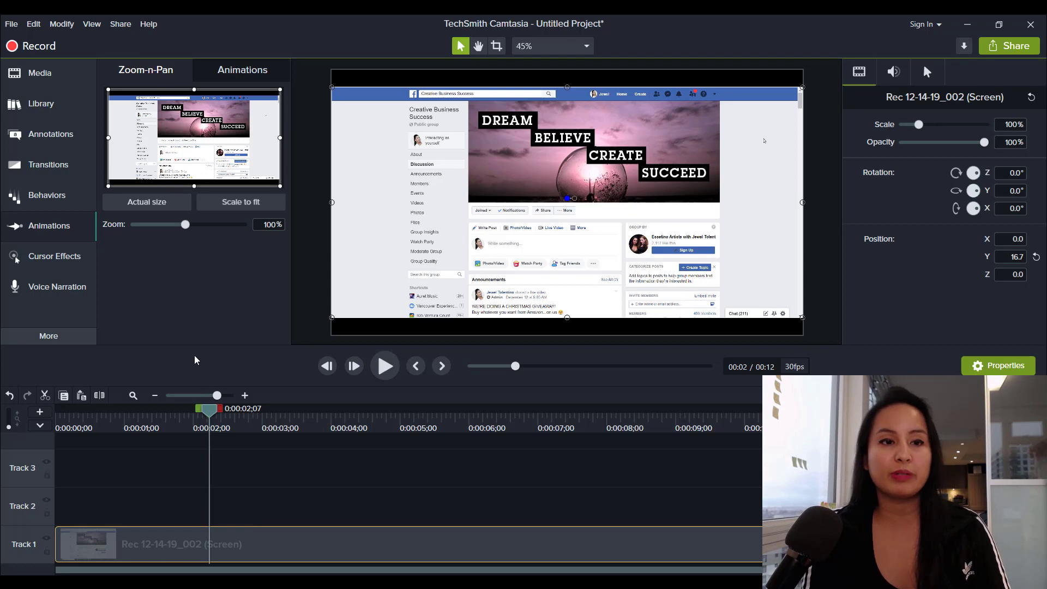
{"action": "mouse_move", "coordinate": [240, 202]}
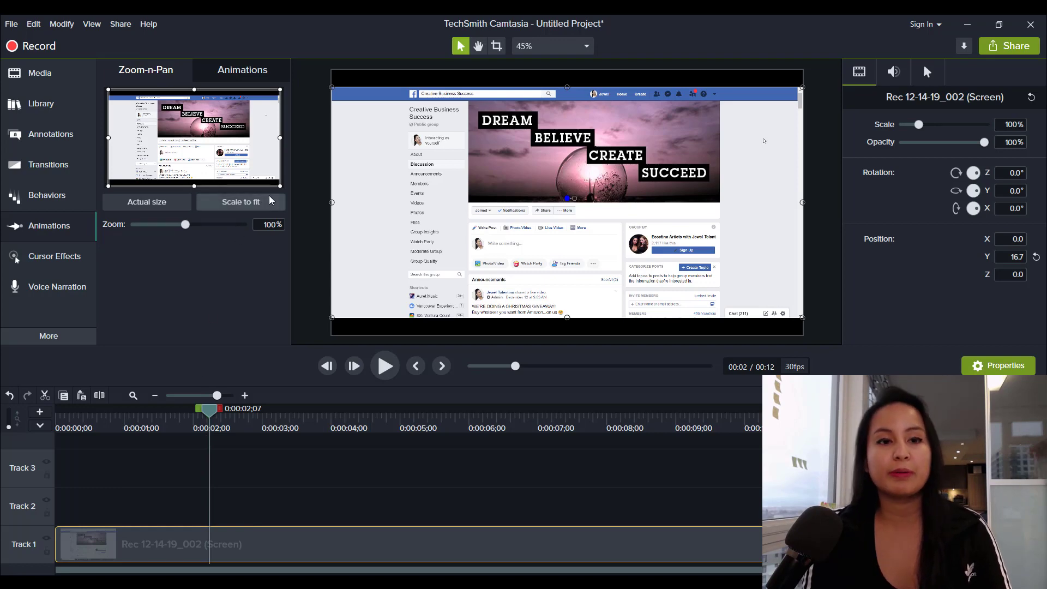
{"action": "mouse_move", "coordinate": [281, 192]}
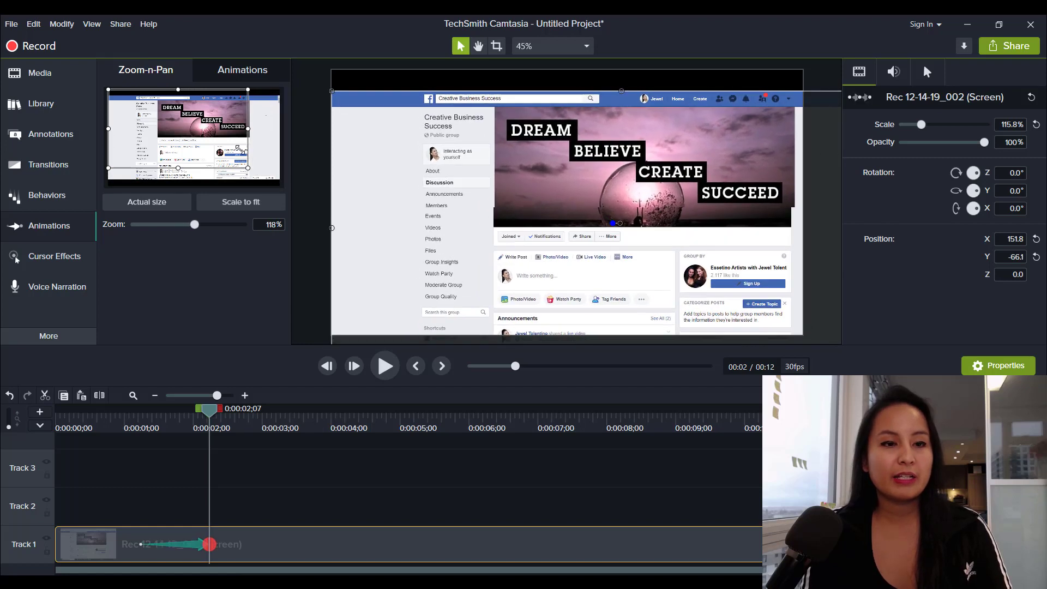
Shrink the Zoom-n-Pan frame onto the page's top-left corner at about 343%
{"action": "left_click_drag", "start_coordinate": [195, 225], "coordinate": [241, 225]}
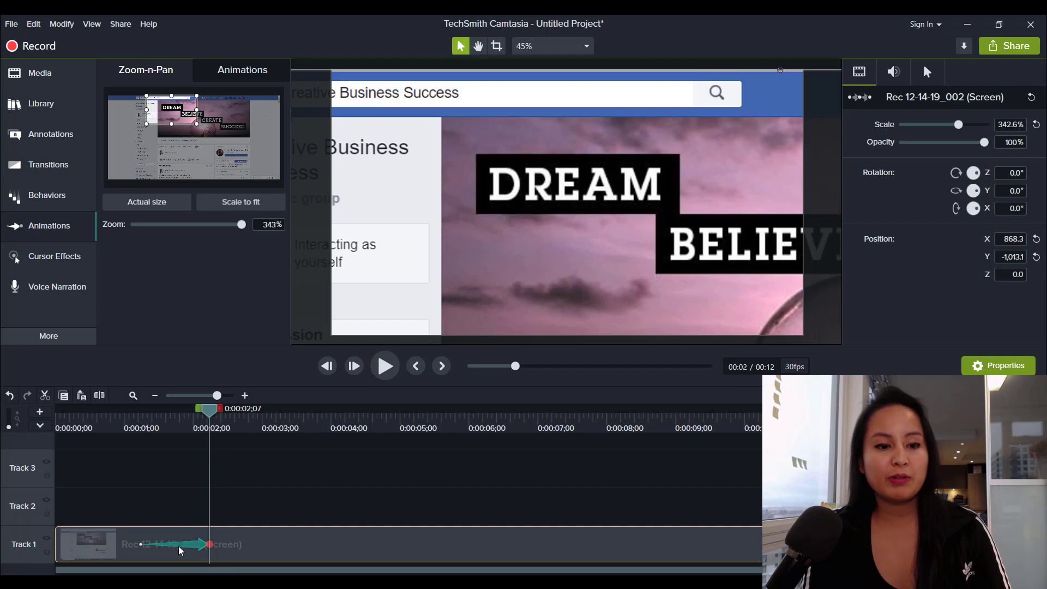
{"action": "mouse_move", "coordinate": [201, 547]}
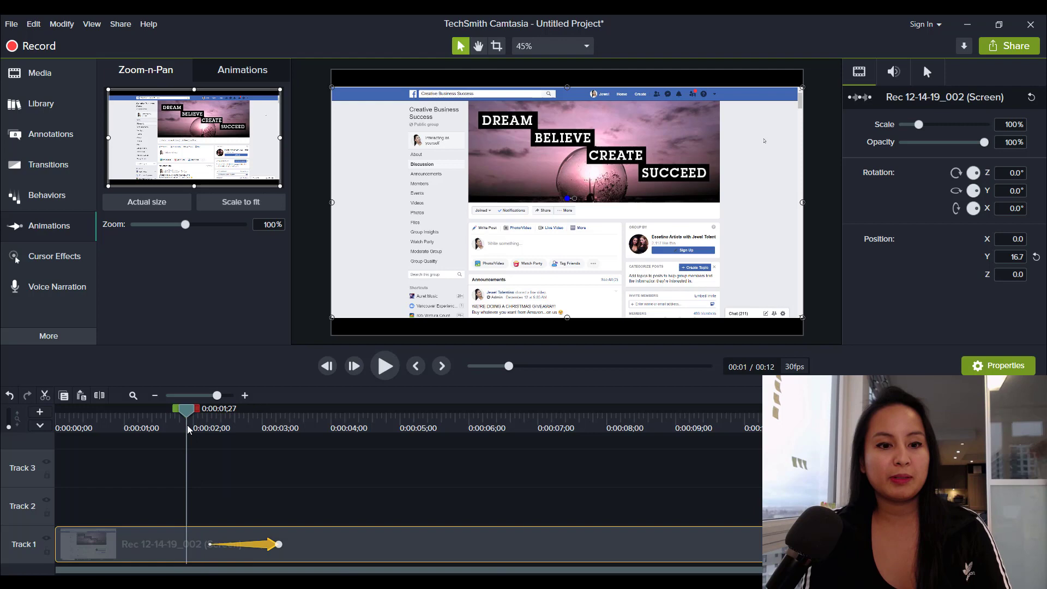
Preview the lengthened zoom-in running from about two to three seconds at 343%
{"action": "left_click", "coordinate": [383, 366]}
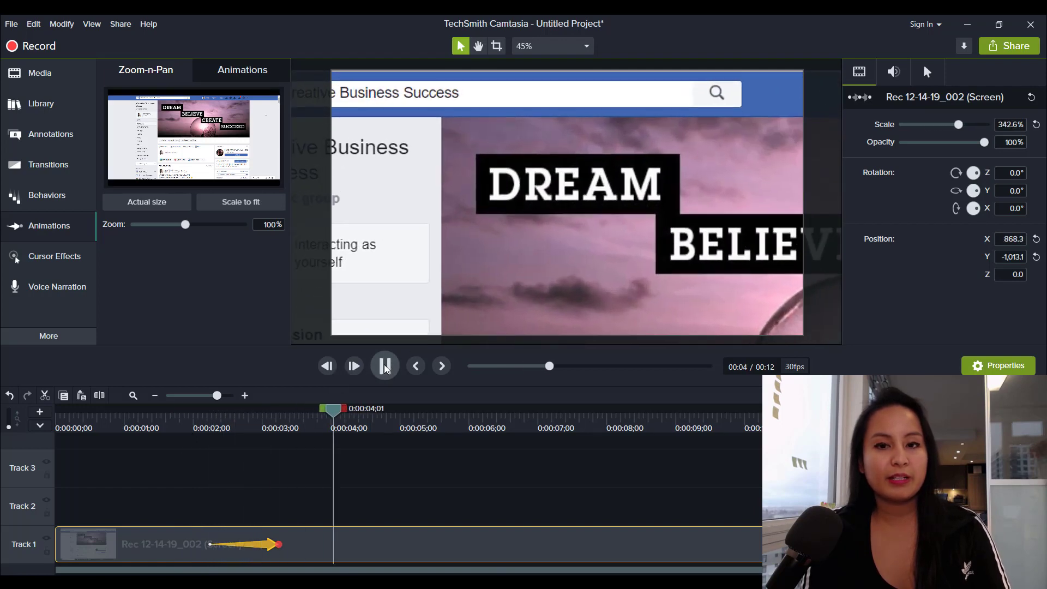
{"action": "left_click", "coordinate": [384, 366]}
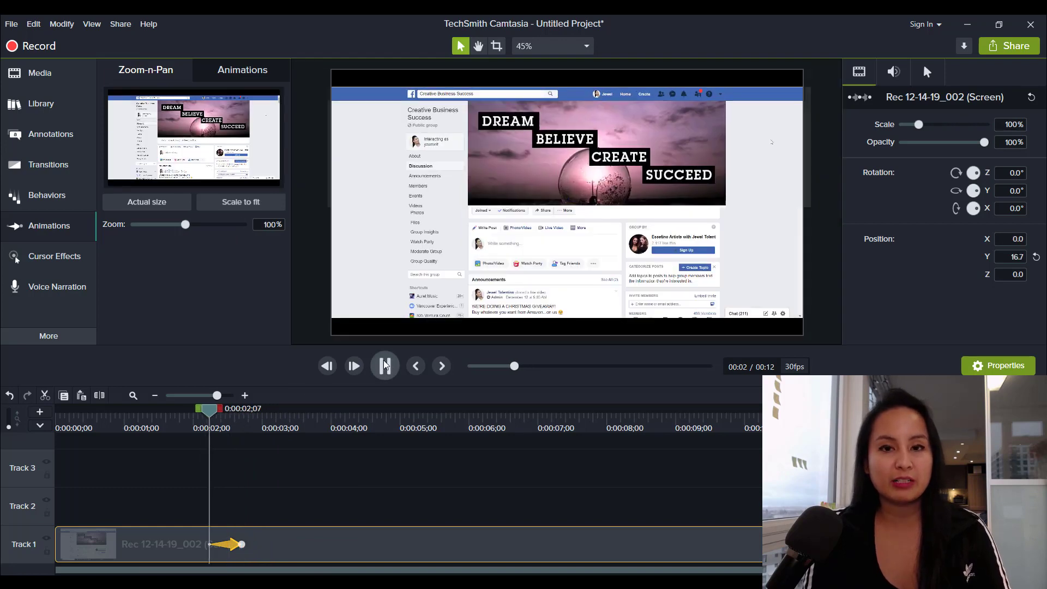
{"action": "left_click", "coordinate": [384, 365]}
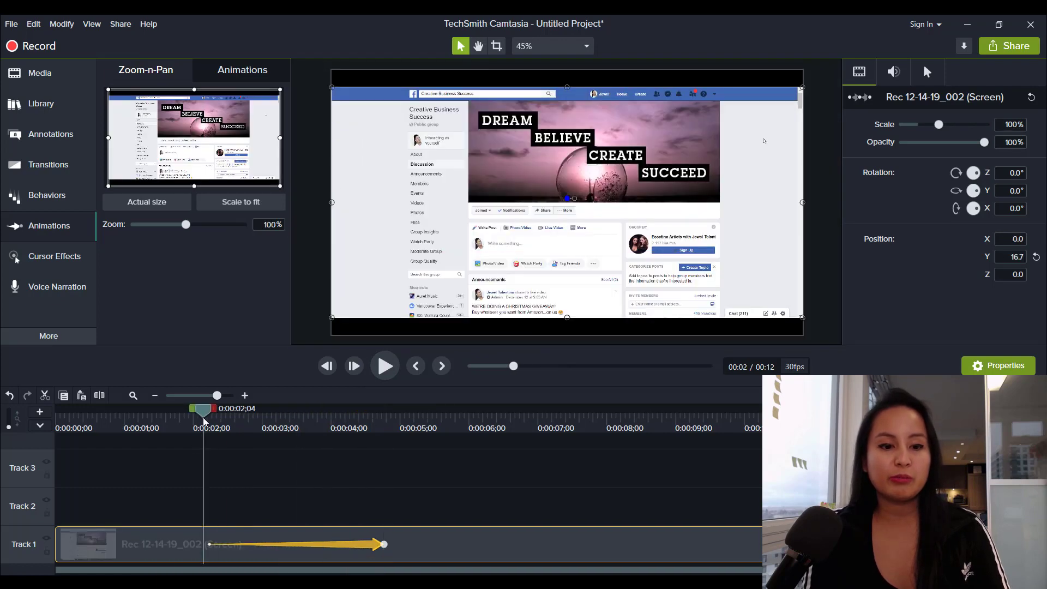
{"action": "left_click", "coordinate": [384, 366]}
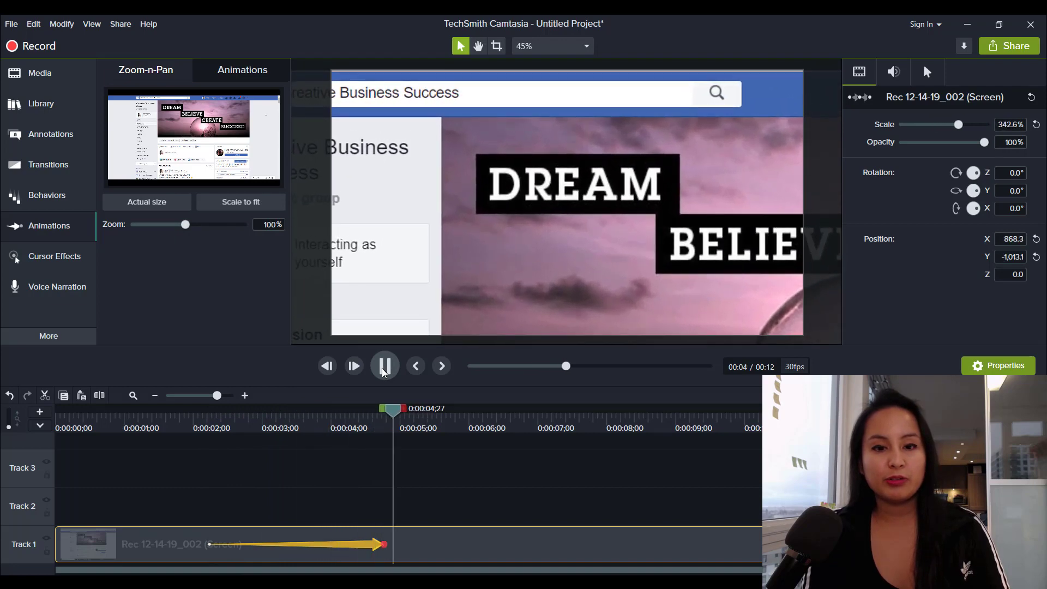
{"action": "left_click", "coordinate": [384, 365]}
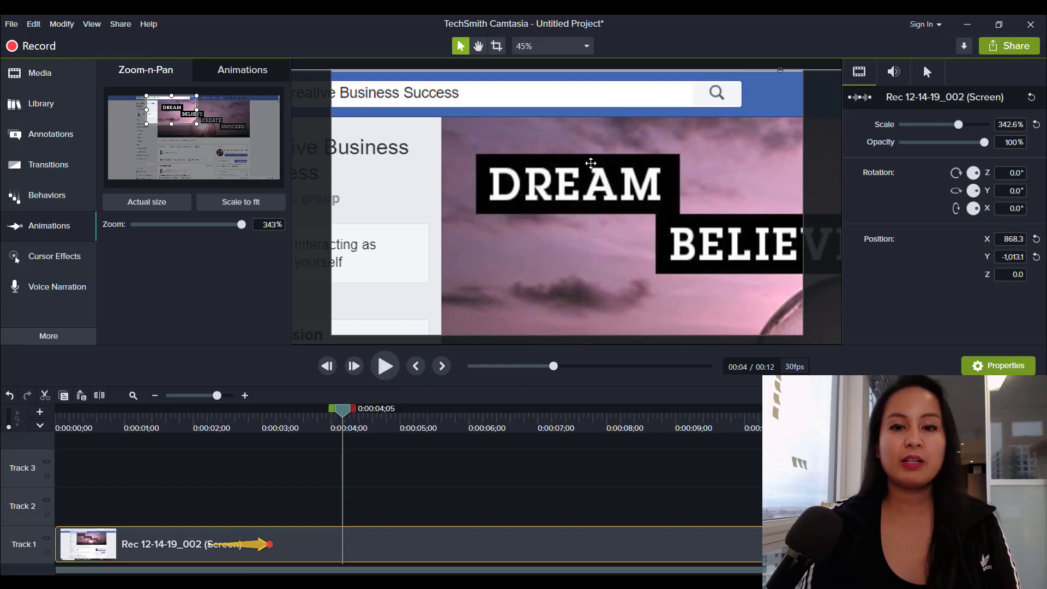
{"action": "mouse_move", "coordinate": [194, 439]}
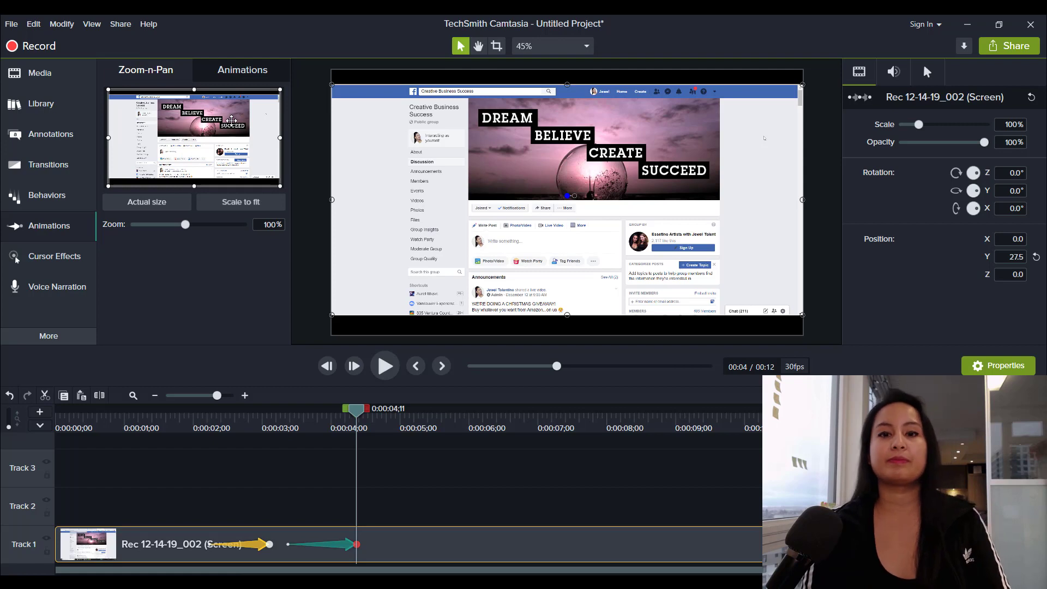
{"action": "mouse_move", "coordinate": [94, 422]}
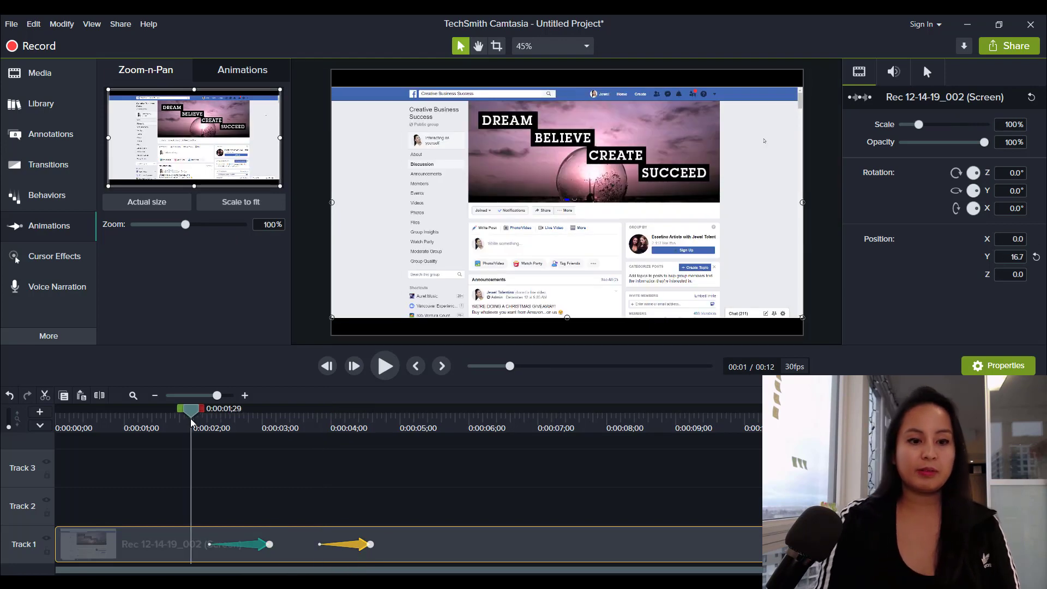
Preview the zoom-in followed by the zoom-out shifted to about four to five seconds
{"action": "left_click", "coordinate": [384, 365]}
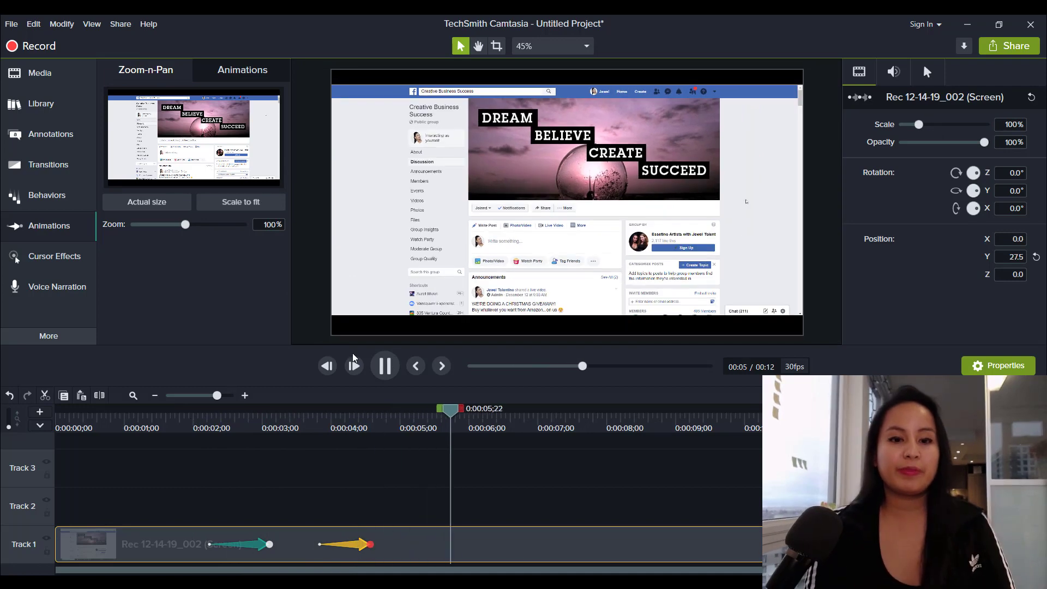
Preview the stretched zoom-out ending near five and a half seconds at full page view
{"action": "left_click", "coordinate": [385, 366]}
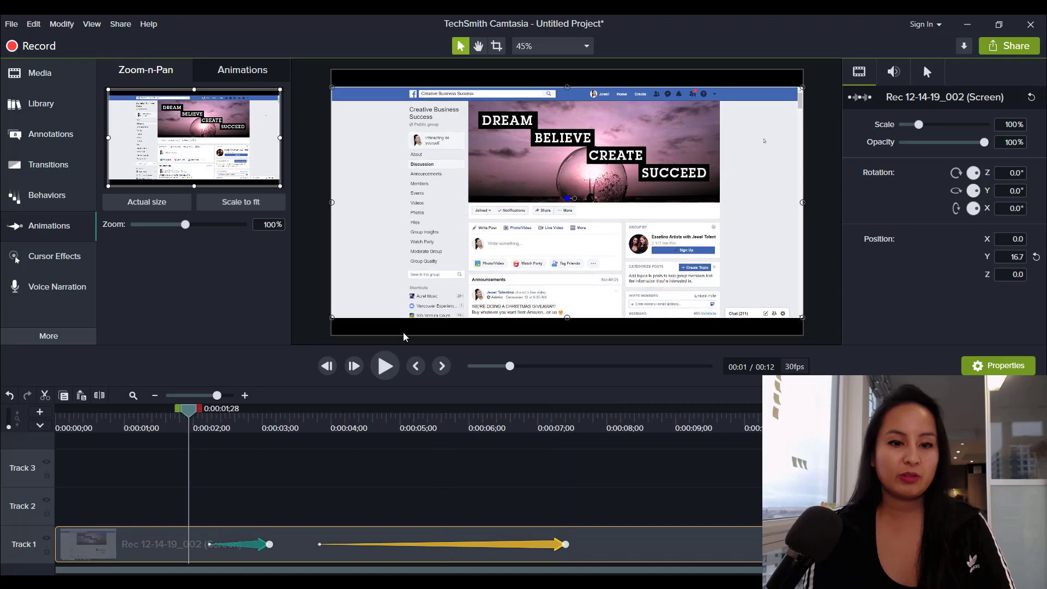
{"action": "left_click", "coordinate": [385, 365]}
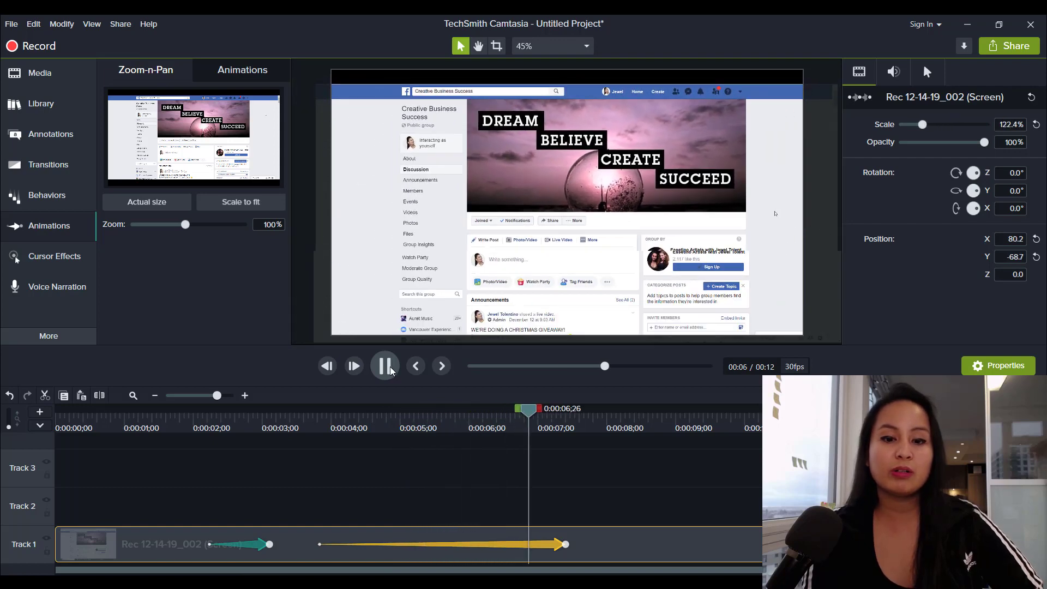
{"action": "left_click", "coordinate": [385, 365]}
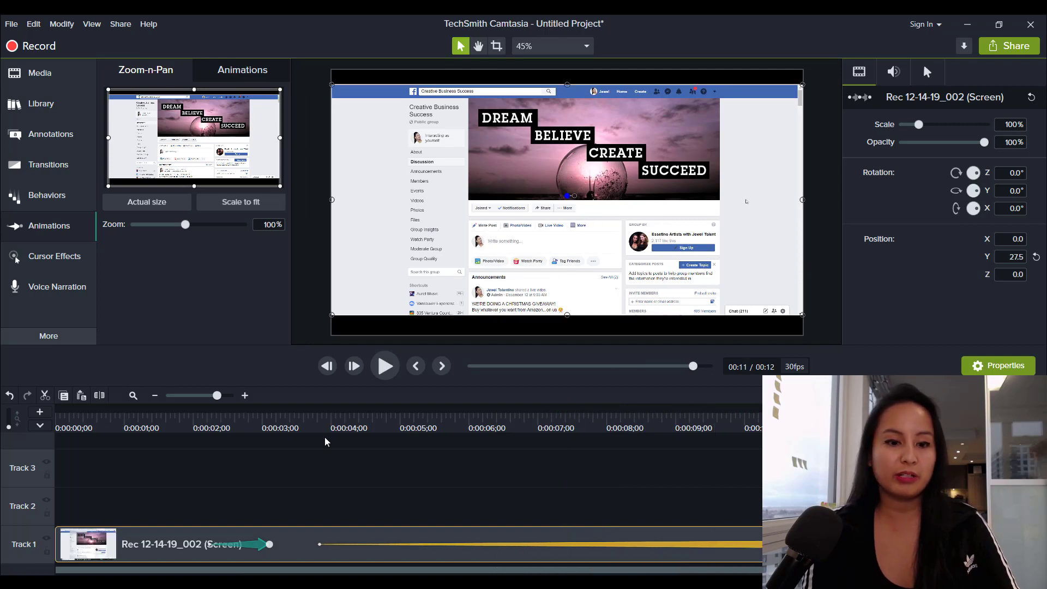
{"action": "left_click", "coordinate": [384, 365]}
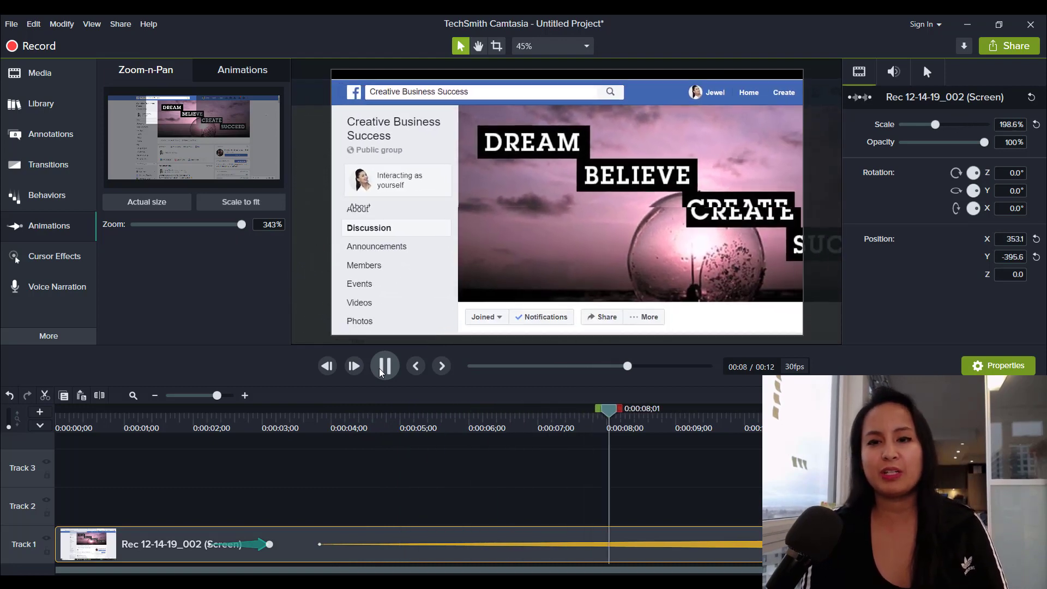
{"action": "left_click", "coordinate": [385, 365]}
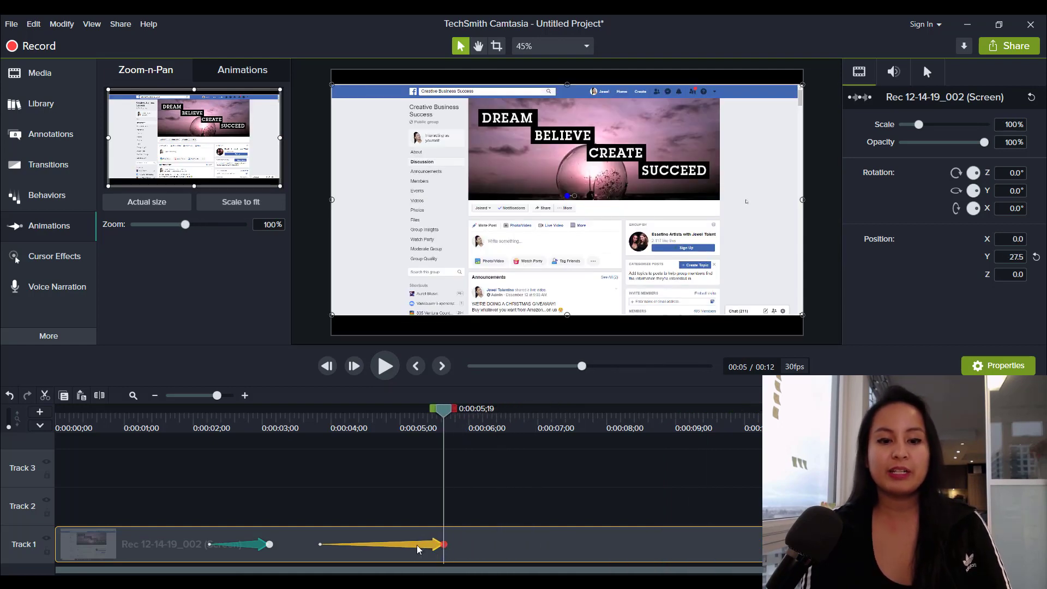
{"action": "mouse_move", "coordinate": [335, 539]}
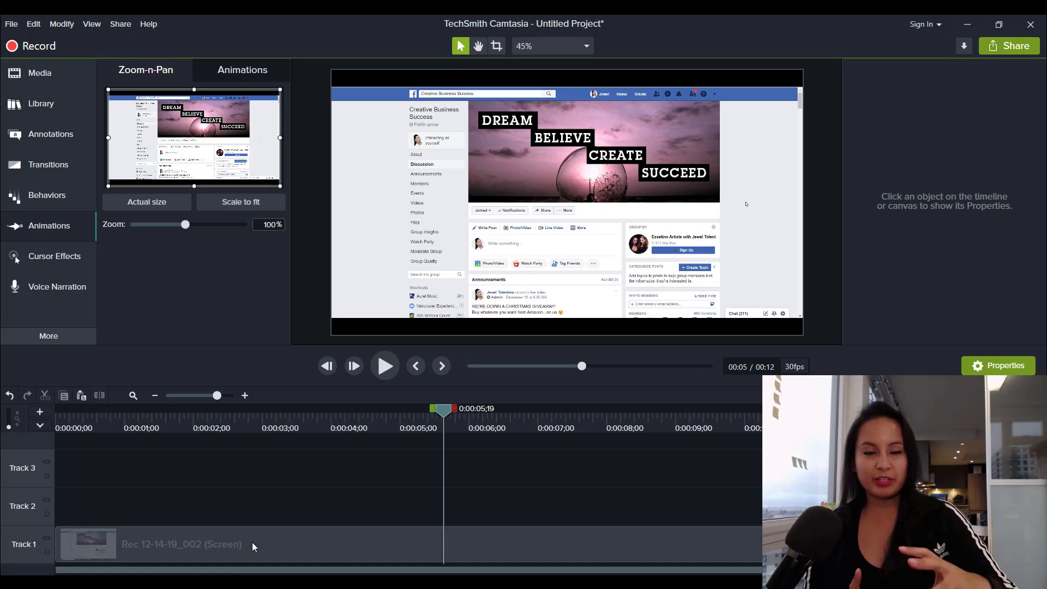
{"action": "mouse_move", "coordinate": [229, 494]}
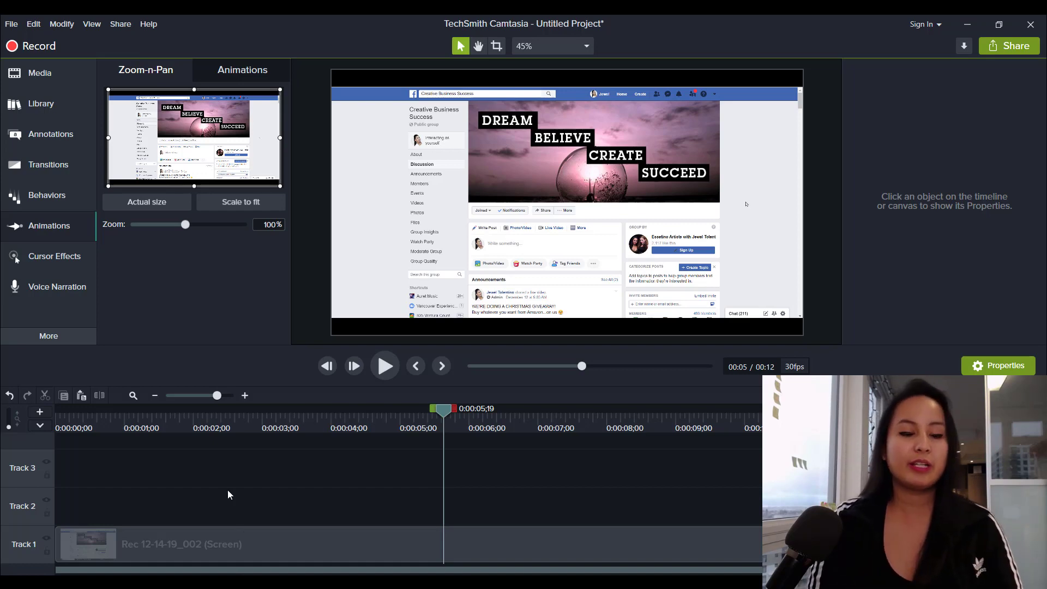
Zoom the frame to the top-left corner near 2 s, then pan it to the Group By area near 4 s
{"action": "left_click", "coordinate": [252, 408]}
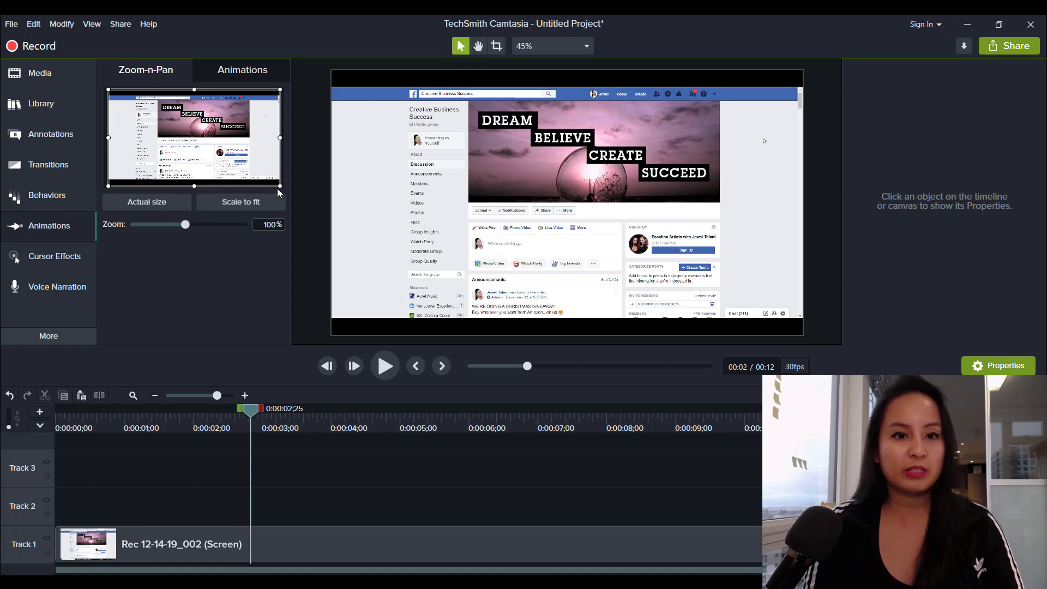
{"action": "left_click_drag", "start_coordinate": [186, 225], "coordinate": [238, 224]}
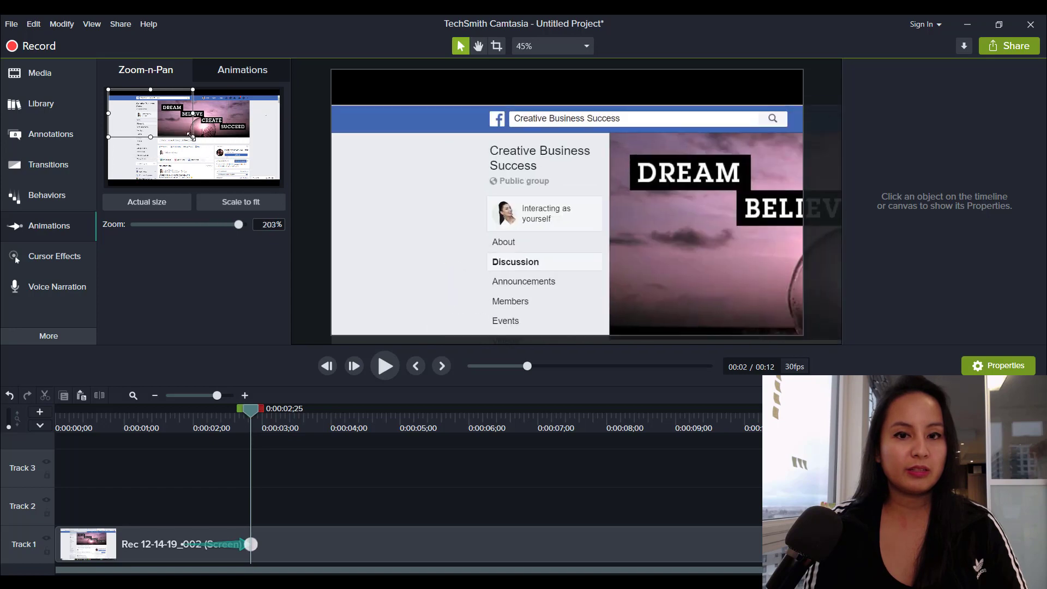
{"action": "left_click_drag", "start_coordinate": [236, 224], "coordinate": [243, 224]}
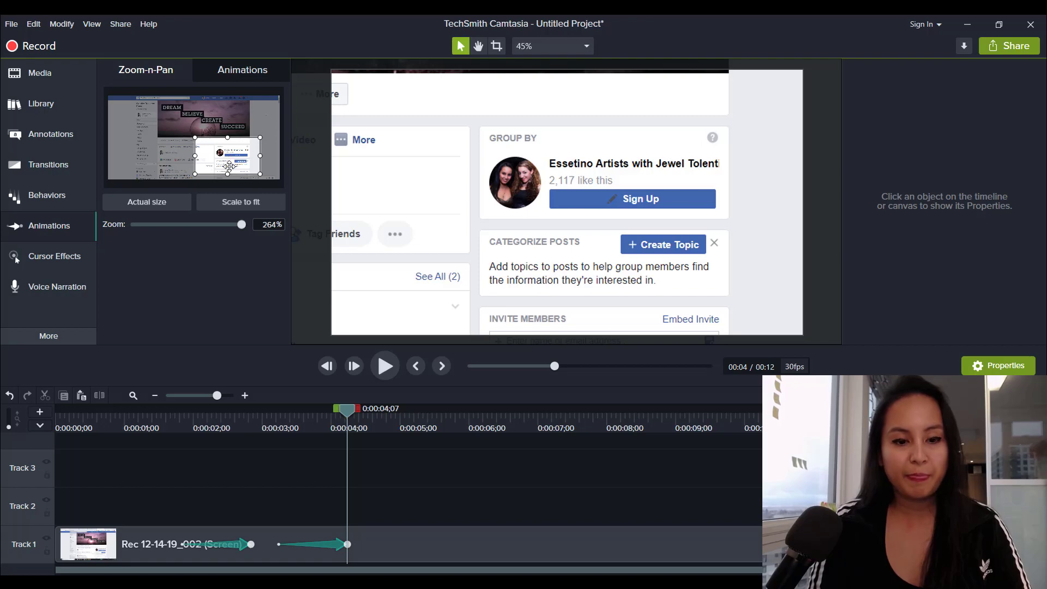
{"action": "mouse_move", "coordinate": [198, 517]}
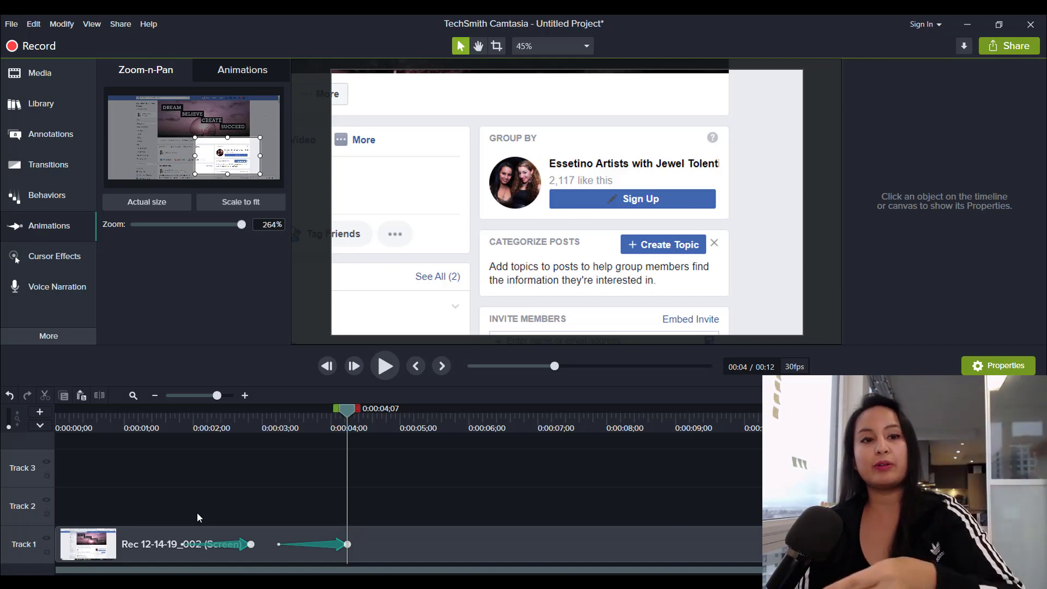
{"action": "mouse_move", "coordinate": [160, 423]}
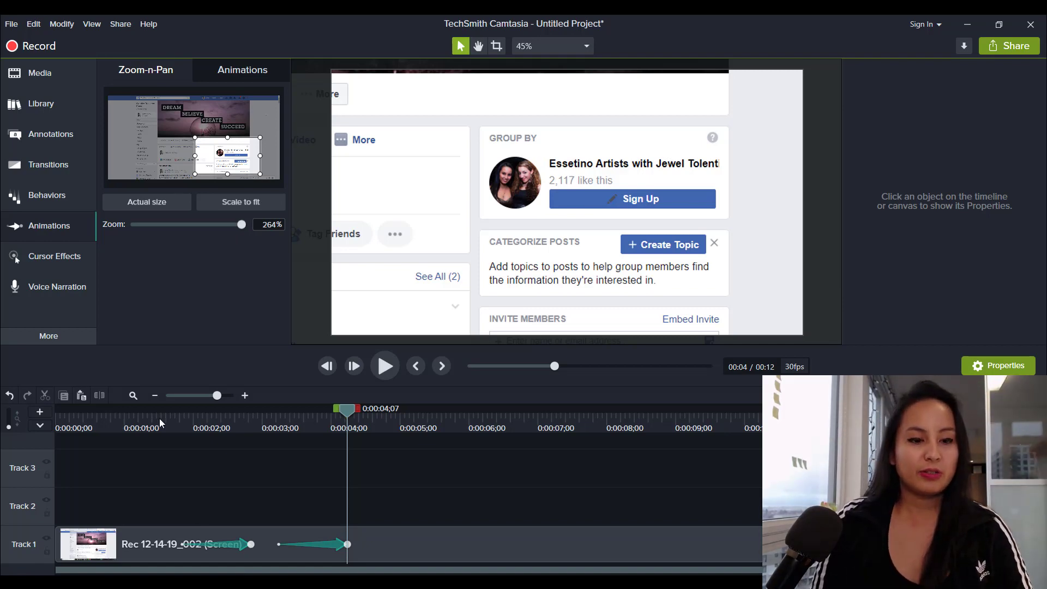
Lengthen the pan to run from about three to seven seconds and preview it
{"action": "left_click", "coordinate": [384, 365]}
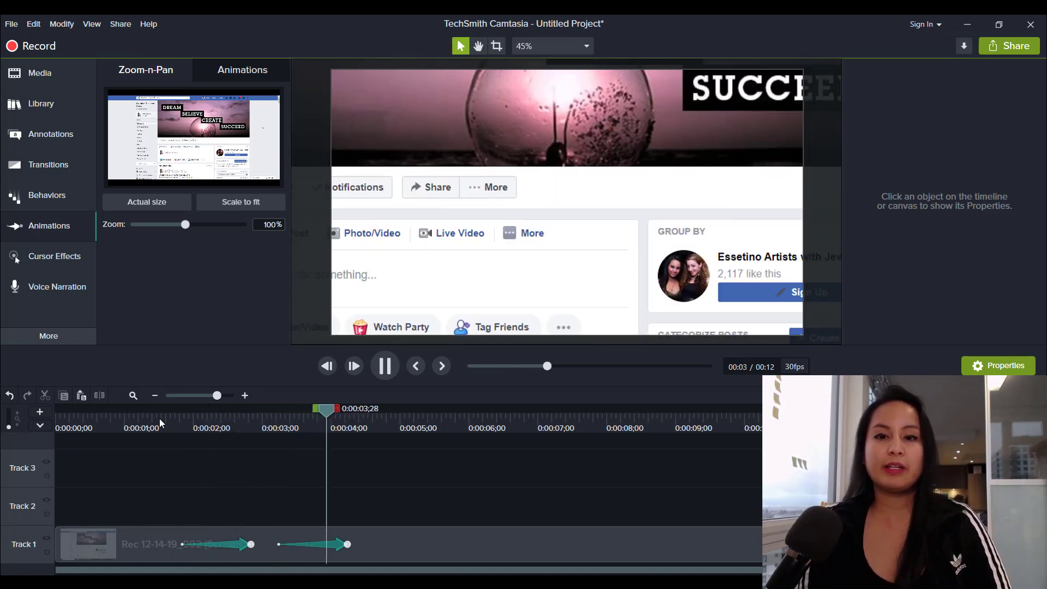
{"action": "left_click", "coordinate": [384, 365]}
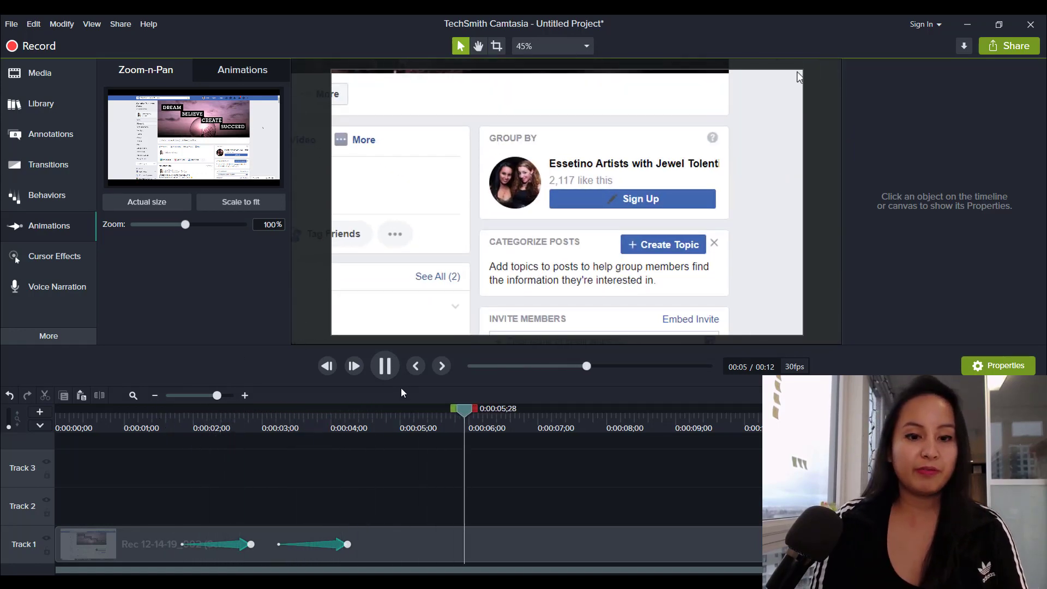
{"action": "left_click", "coordinate": [384, 366]}
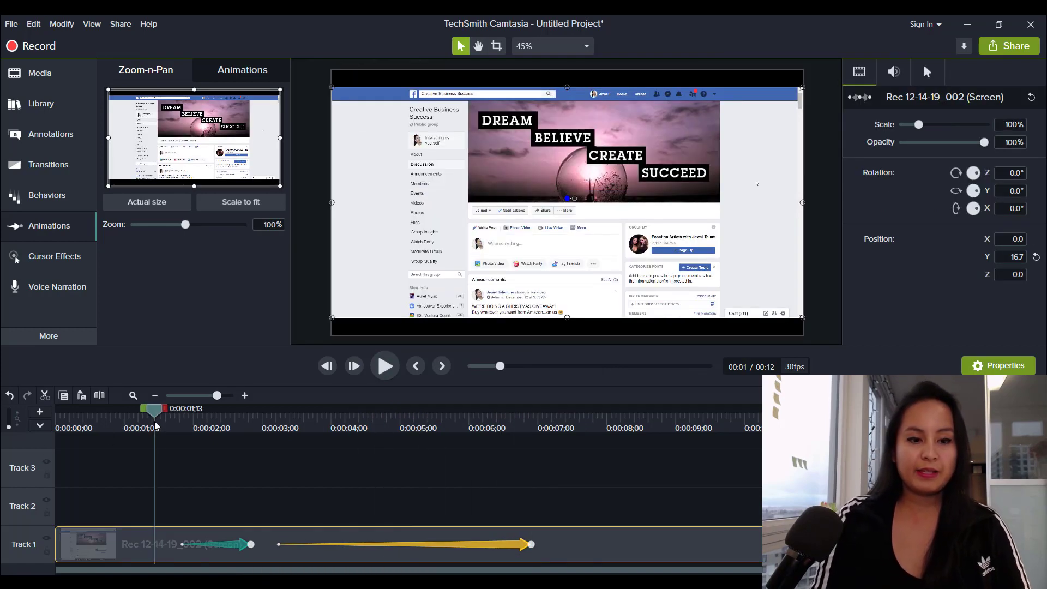
{"action": "left_click", "coordinate": [384, 365]}
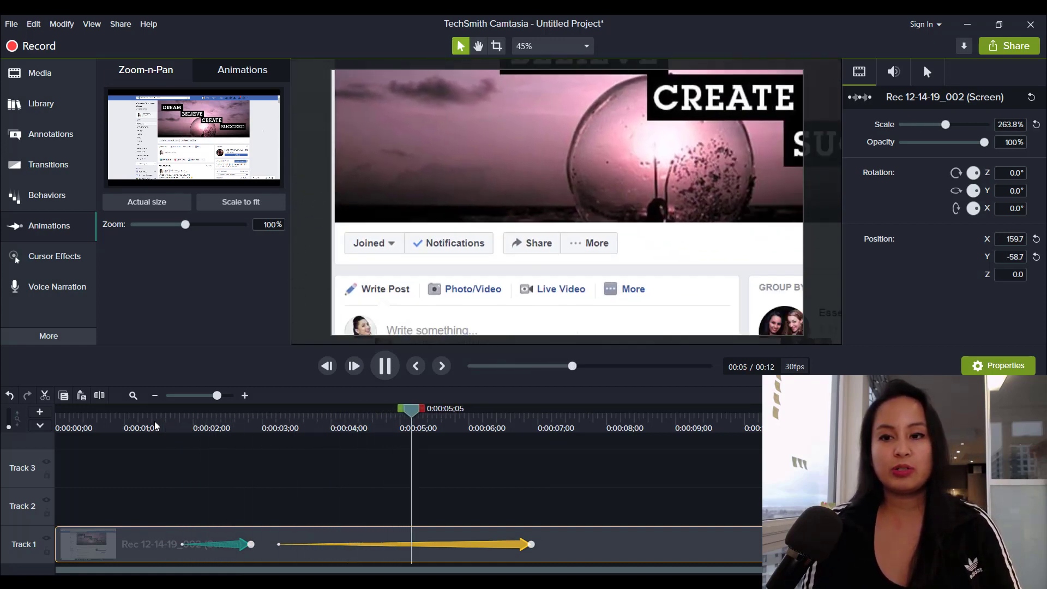
{"action": "left_click", "coordinate": [385, 366]}
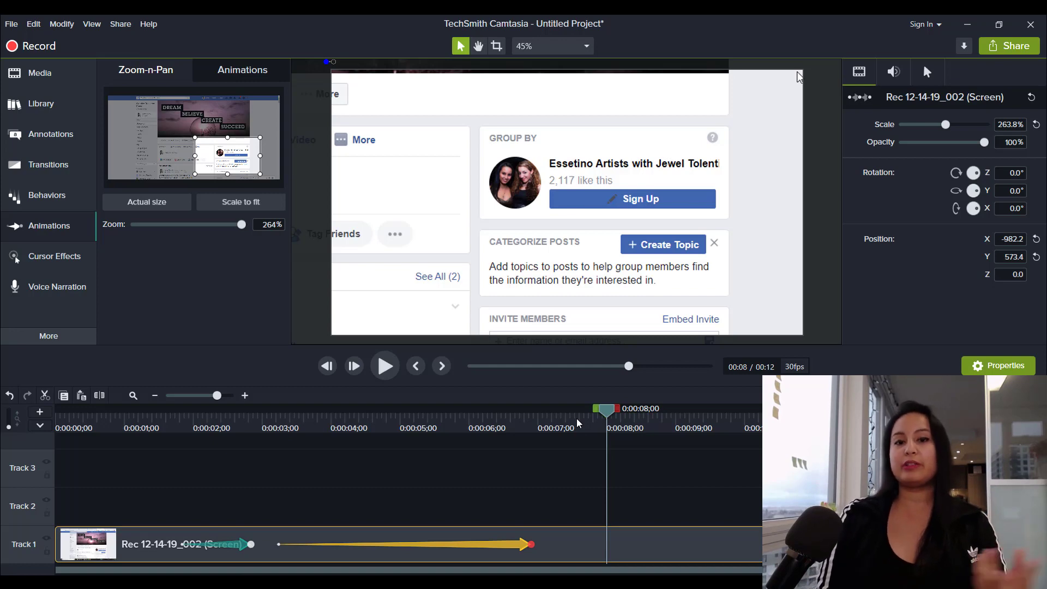
{"action": "mouse_move", "coordinate": [496, 527]}
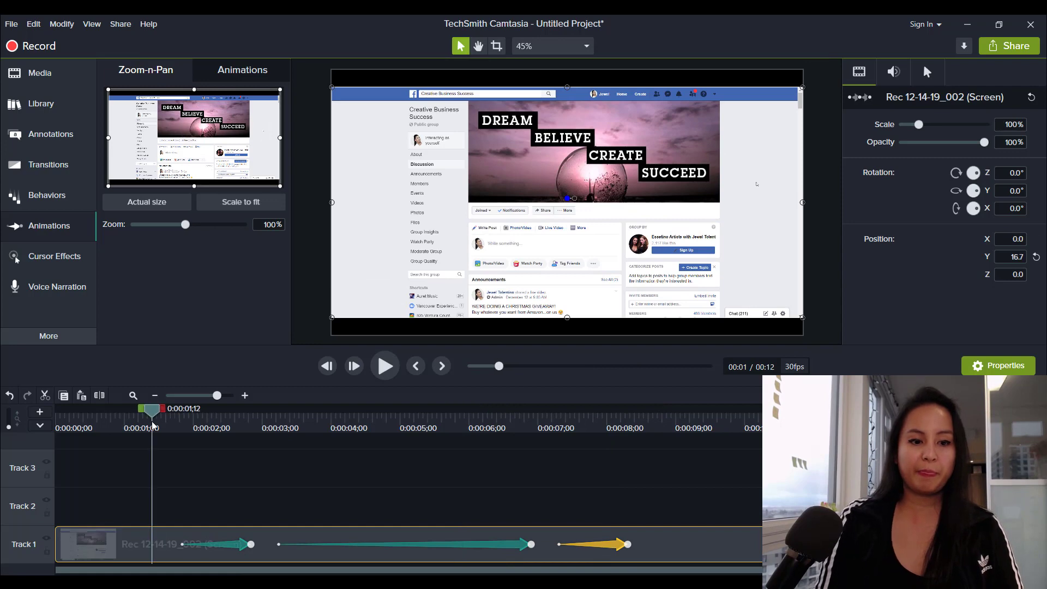
{"action": "left_click", "coordinate": [383, 366]}
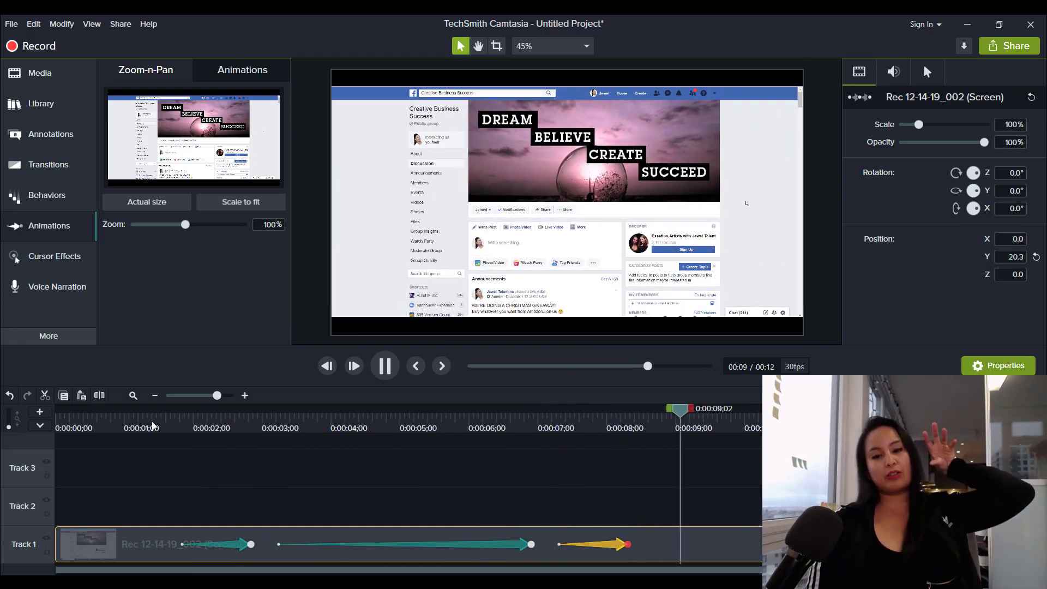
{"action": "left_click", "coordinate": [384, 365]}
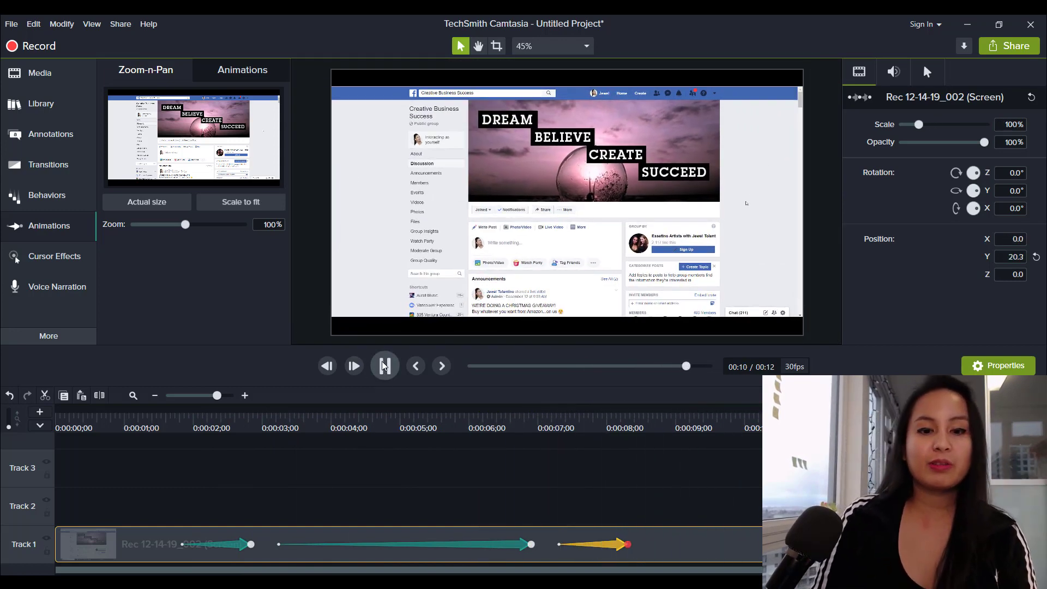